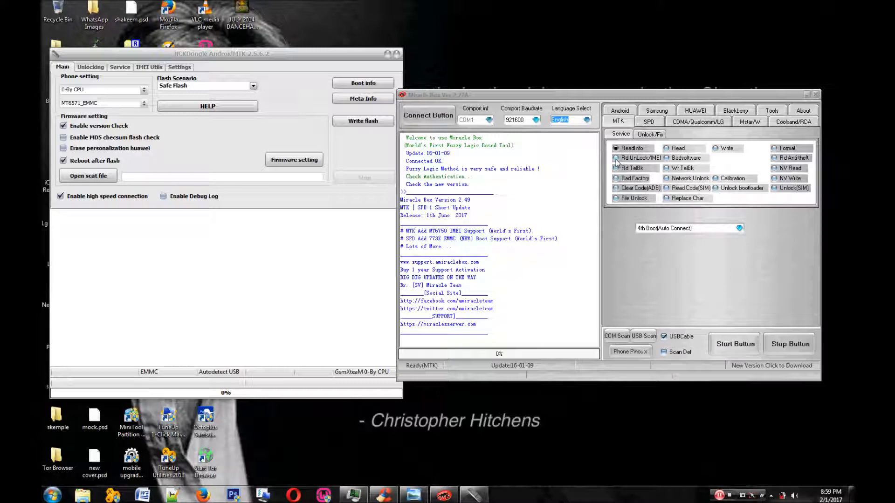
Step: Glance at the SPD service options, then return to the MTK service options
{"action": "left_click", "coordinate": [650, 122]}
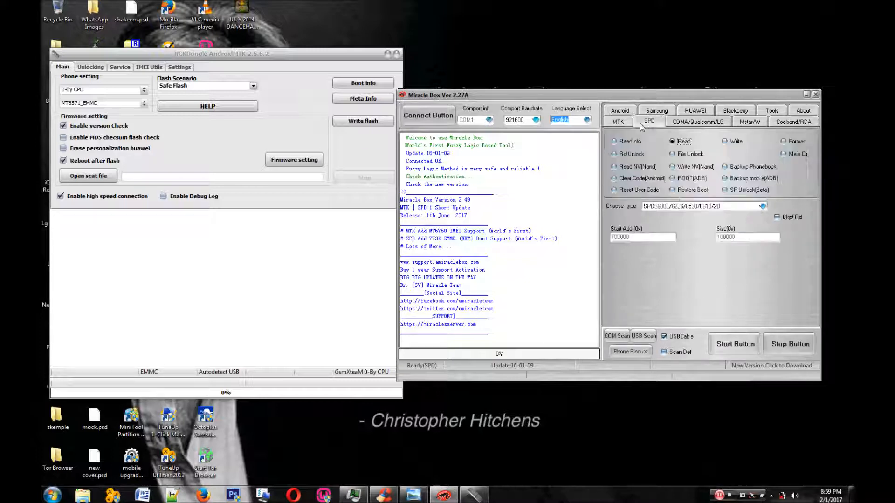
{"action": "left_click", "coordinate": [618, 121]}
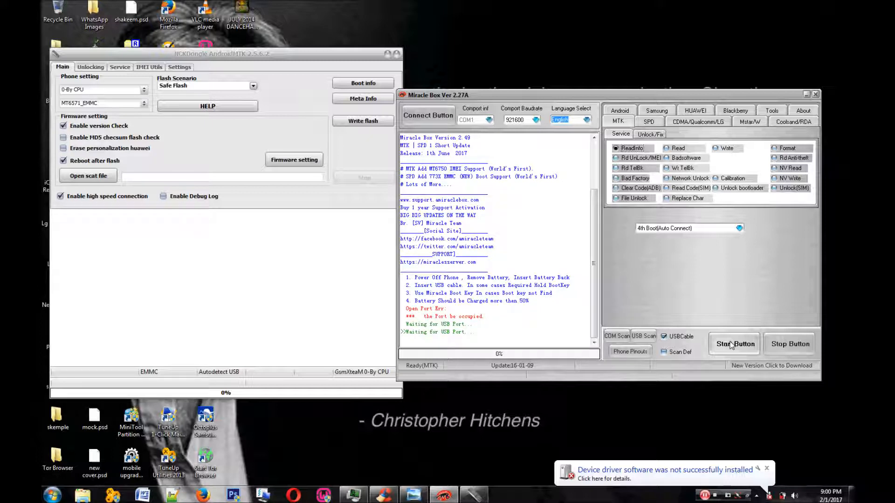
Step: Start the read and wait for MT6582 Huawei T360-U23 info at 100%
{"action": "left_click", "coordinate": [734, 344]}
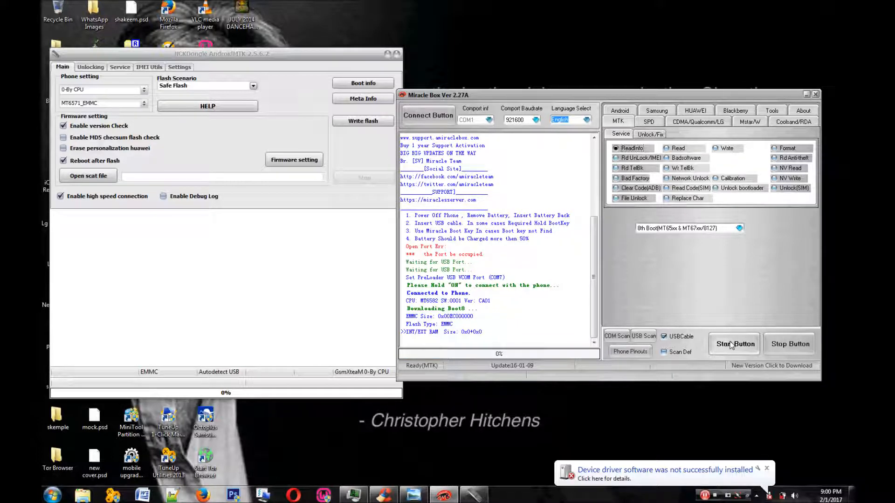
{"action": "left_click", "coordinate": [734, 344]}
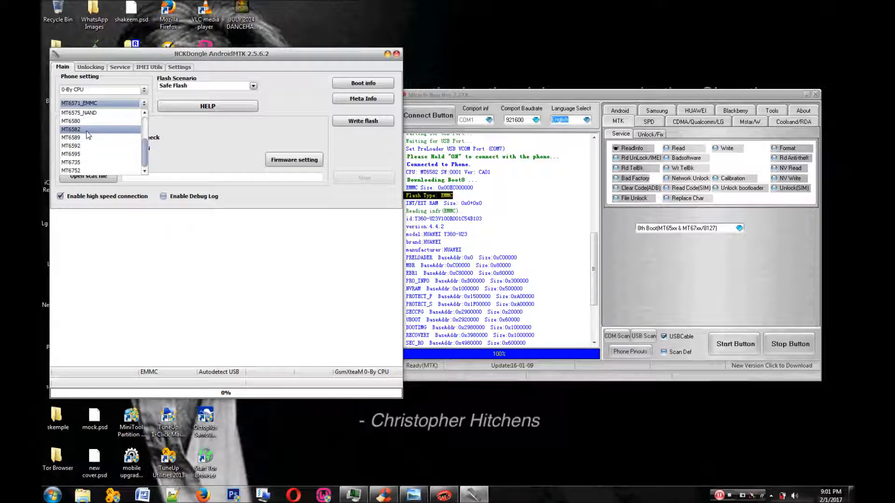
Step: Choose MT6582 as the phone platform and show the unlocking options
{"action": "left_click", "coordinate": [86, 129]}
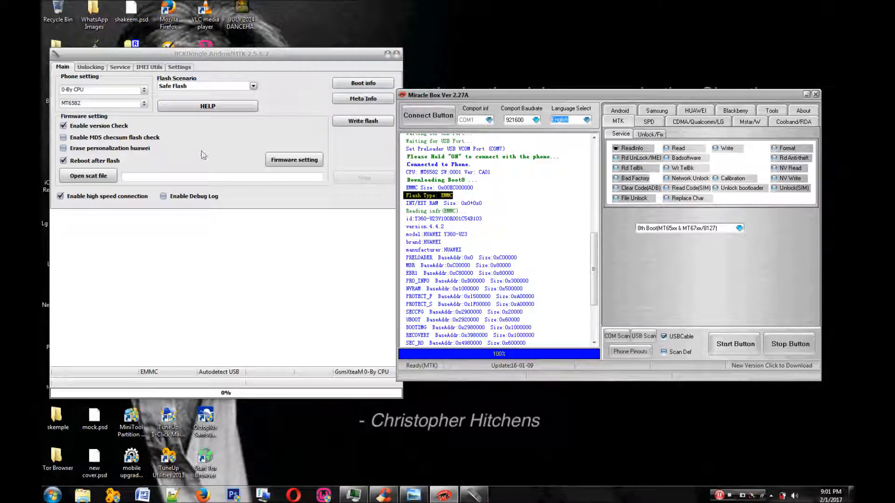
{"action": "left_click", "coordinate": [91, 67]}
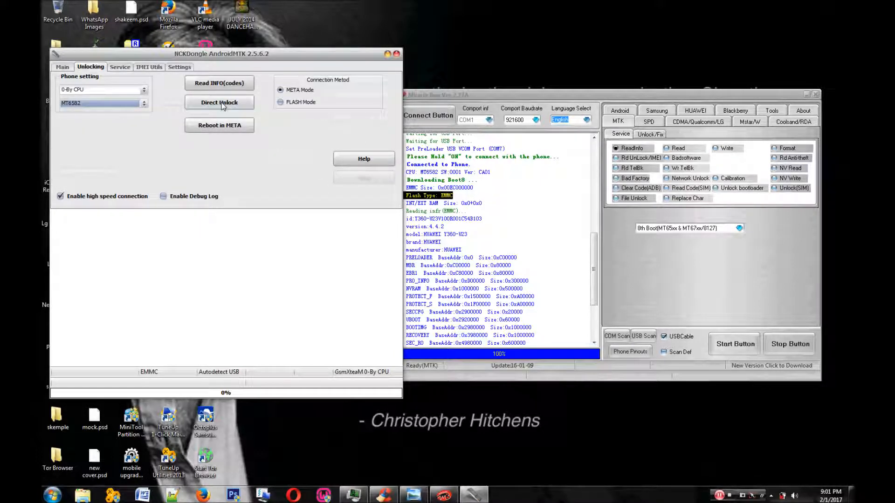
Step: Start a META-mode direct unlock and wait for the USB cable prompt
{"action": "left_click", "coordinate": [219, 102]}
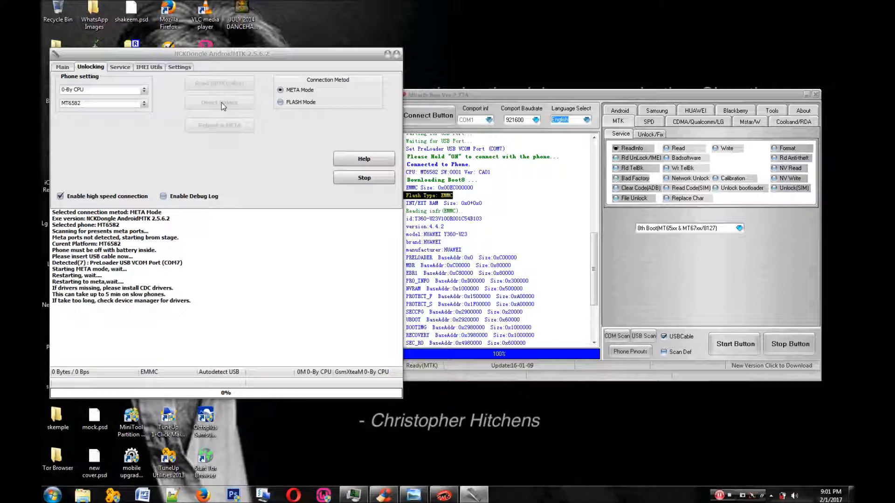
{"action": "mouse_move", "coordinate": [803, 297]}
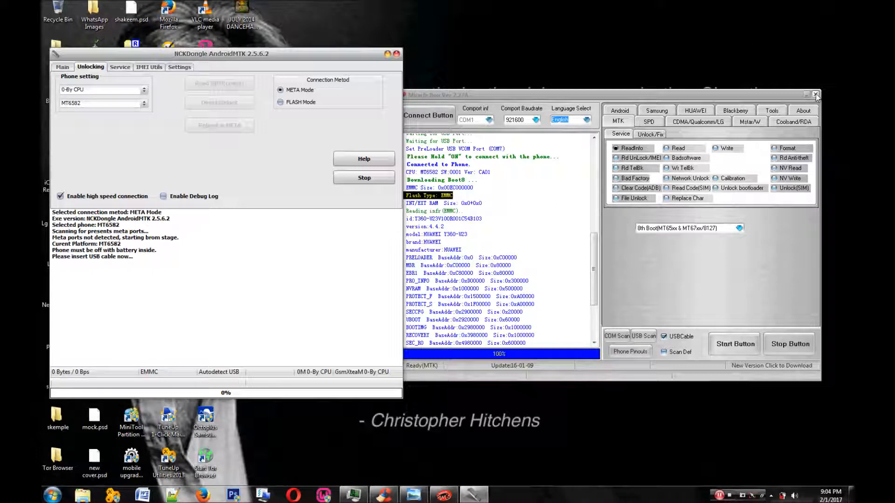
{"action": "mouse_move", "coordinate": [815, 95]}
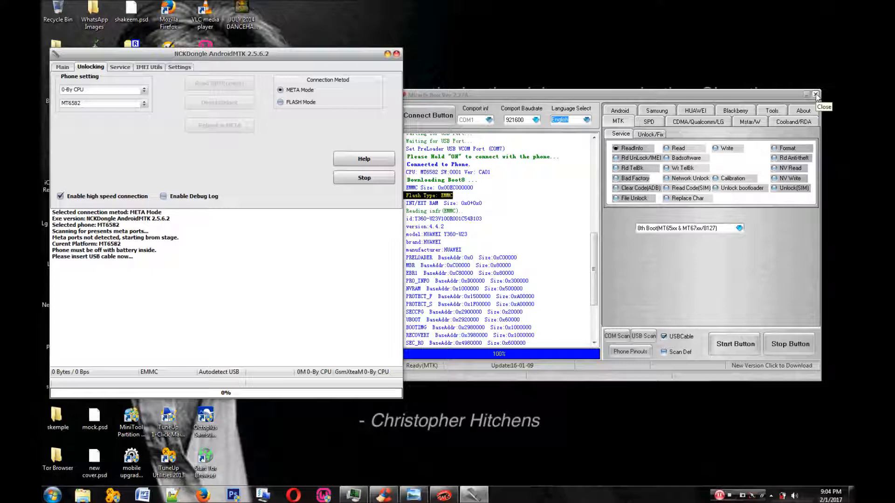
Step: Close Miracle Box, confirming with Yes
{"action": "left_click", "coordinate": [815, 96]}
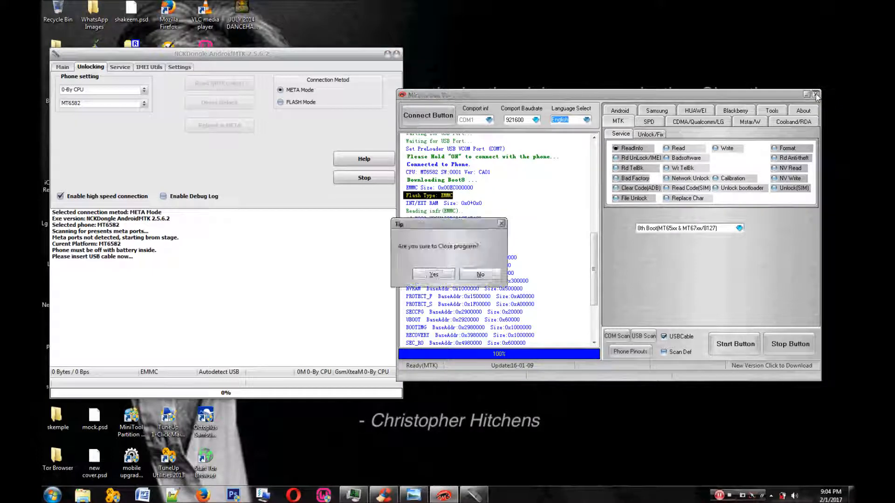
{"action": "left_click", "coordinate": [434, 274]}
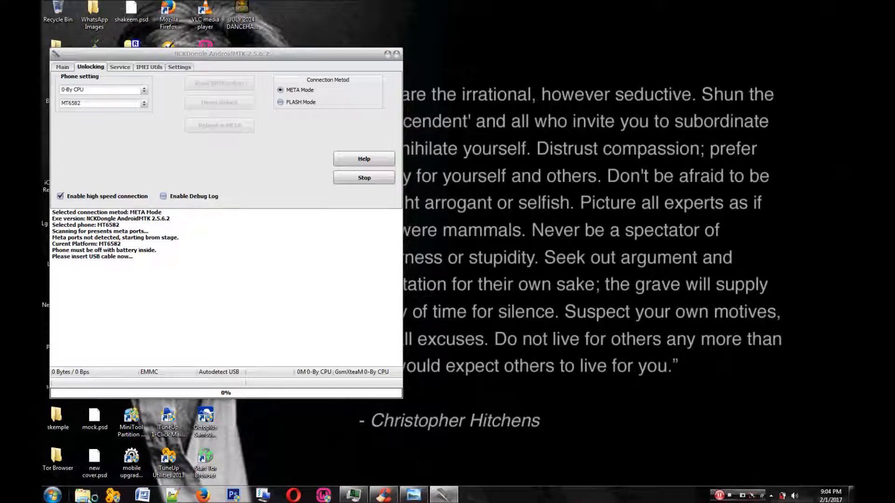
{"action": "mouse_move", "coordinate": [230, 433]}
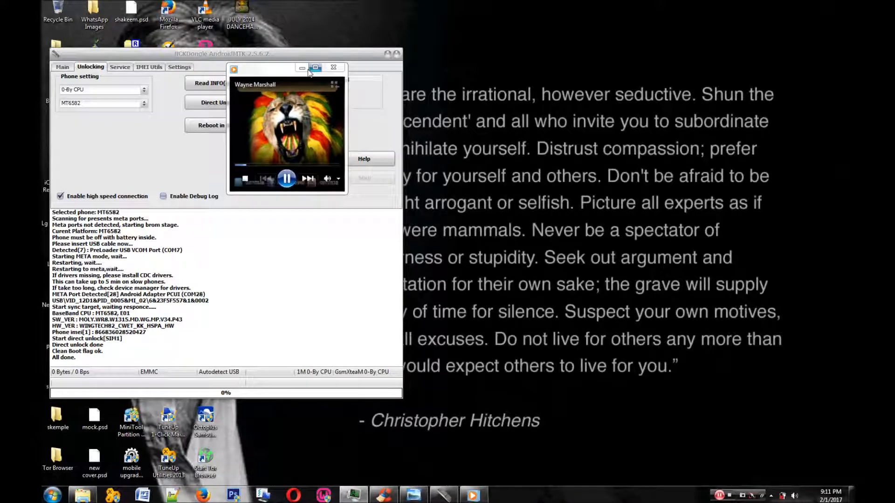
Step: Hide the music player covering the finished NCK Dongle unlock log
{"action": "left_click", "coordinate": [333, 67]}
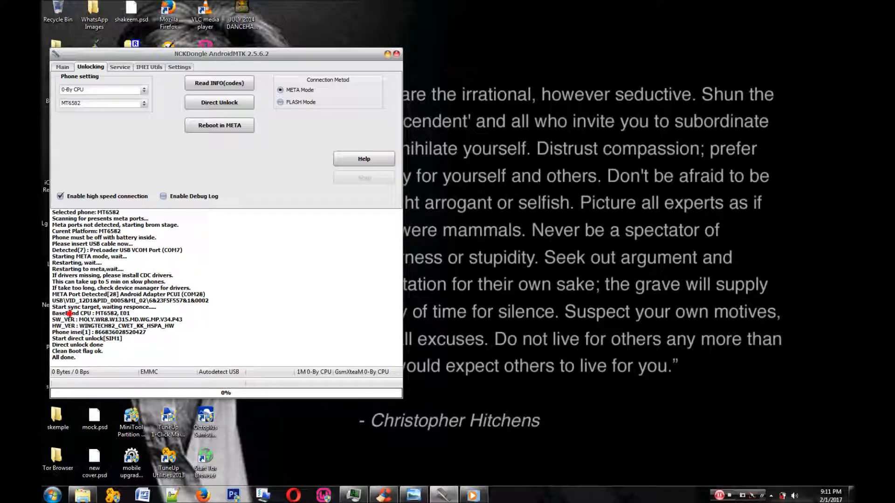
{"action": "mouse_move", "coordinate": [668, 411]}
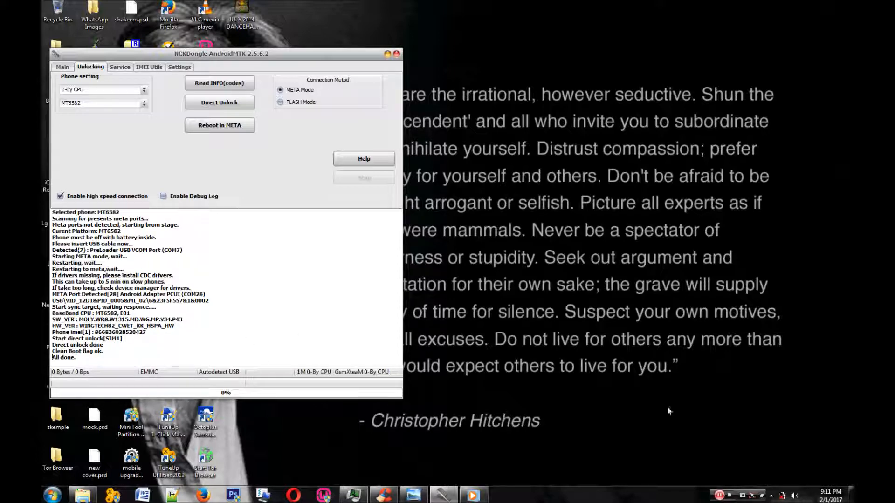